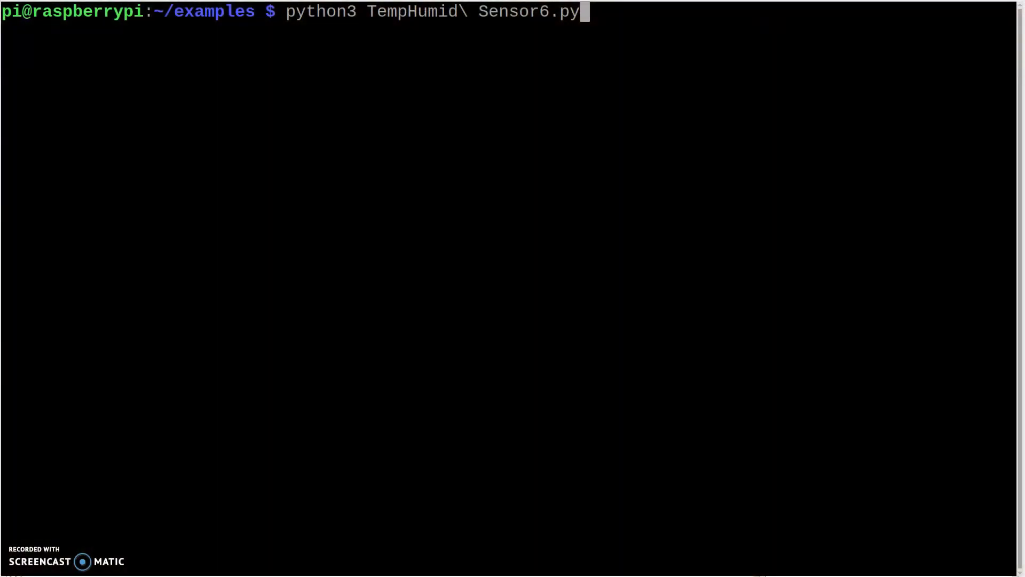
Run python3 TempHumid Sensor6.py, printing 08:36:33 Temp=24.0*C Humidity=36.1%
key(Return)
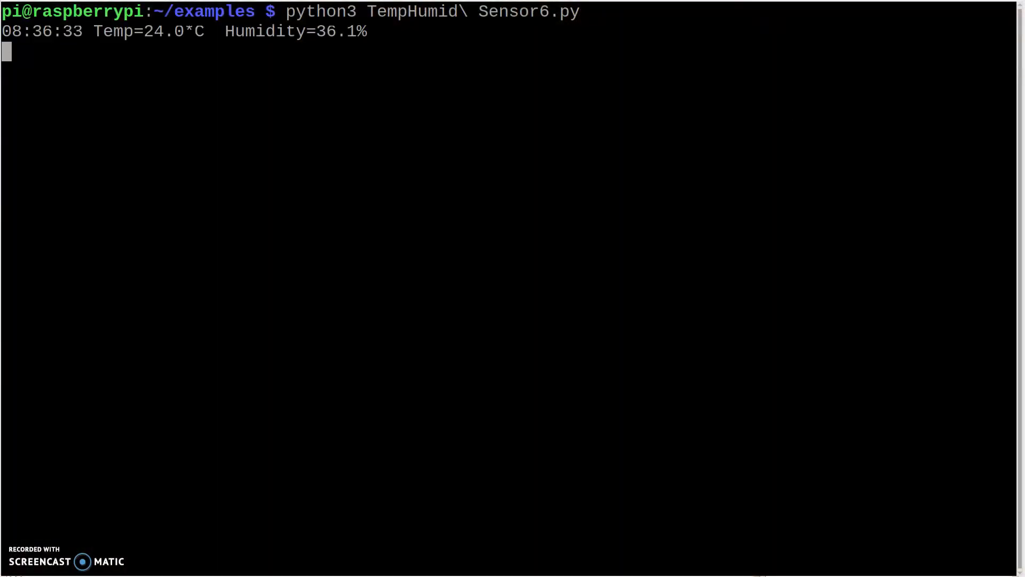